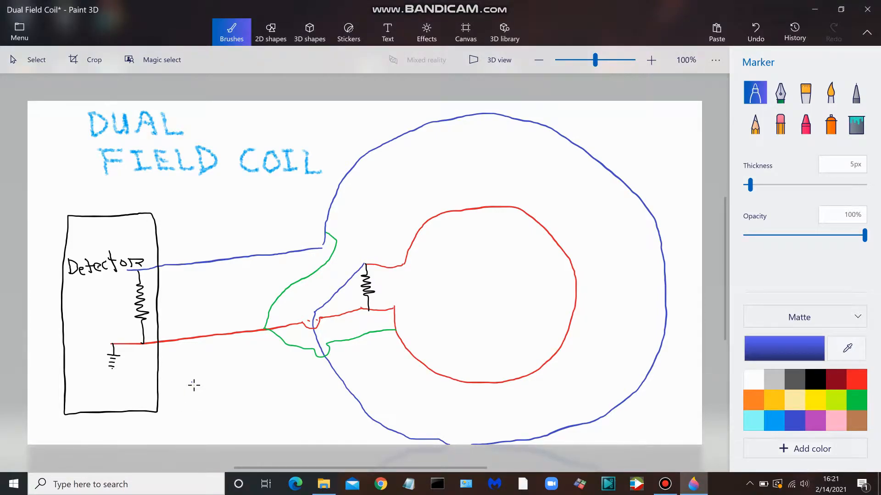
pyautogui.moveTo(216, 385)
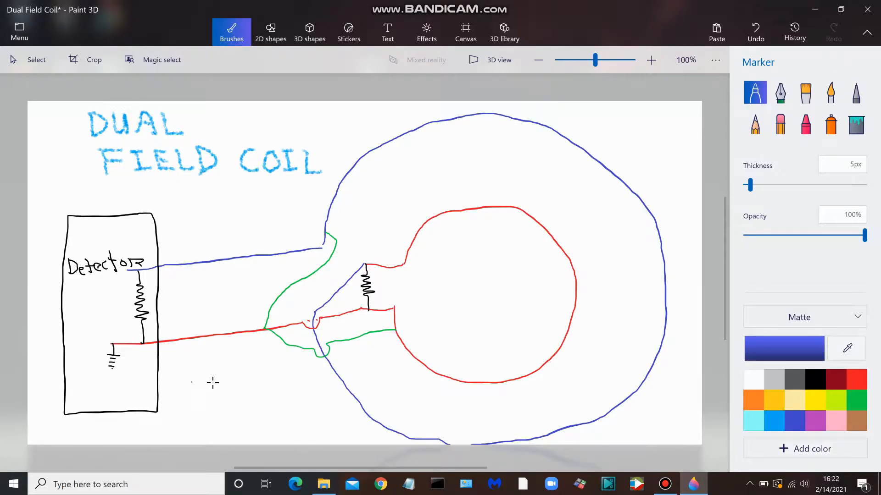
pyautogui.moveTo(268, 183)
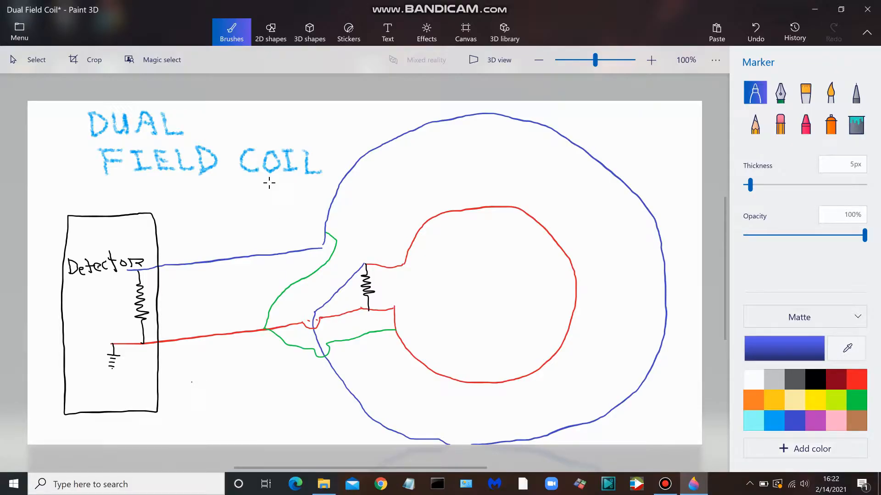
pyautogui.moveTo(318, 179)
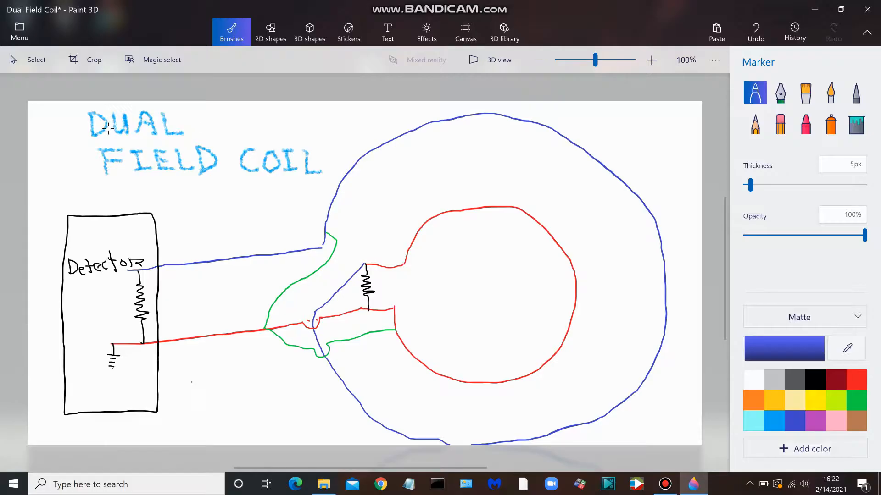
pyautogui.moveTo(191, 147)
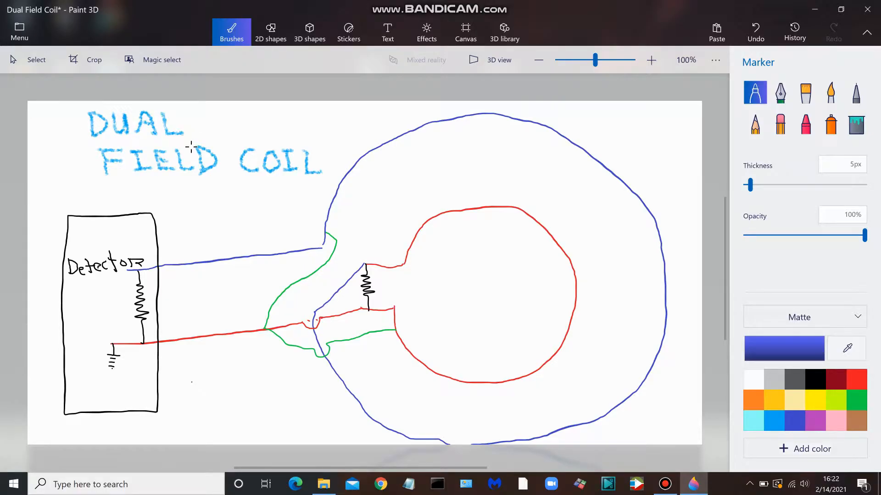
pyautogui.moveTo(265, 223)
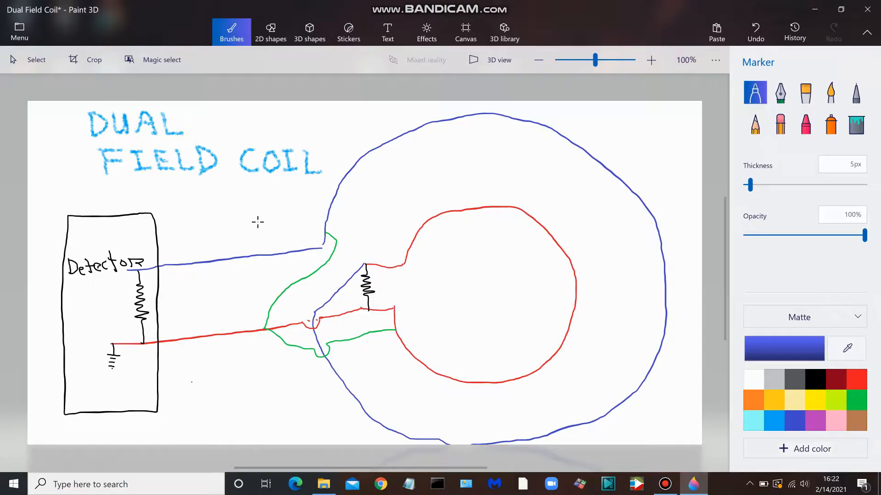
pyautogui.moveTo(296, 221)
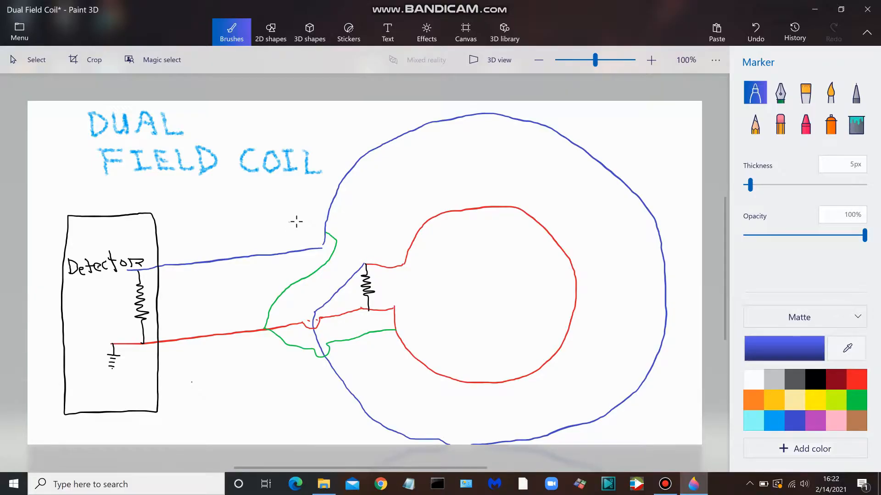
pyautogui.moveTo(325, 218)
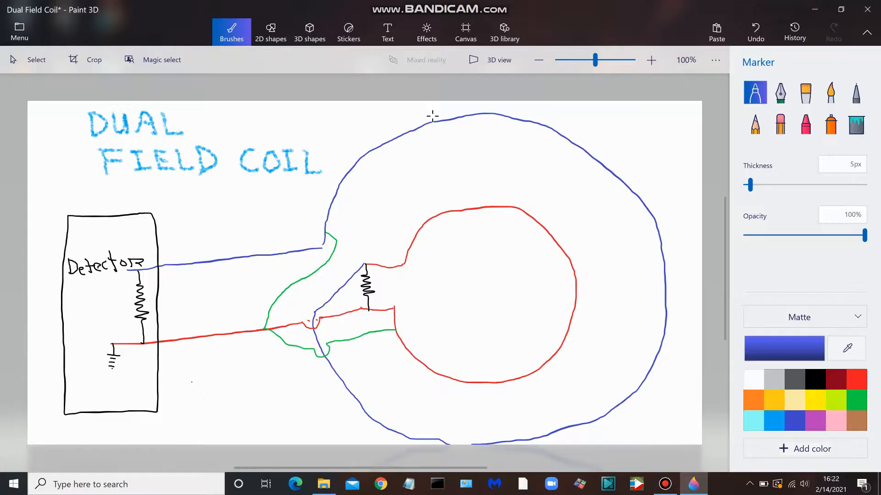
pyautogui.moveTo(687, 288)
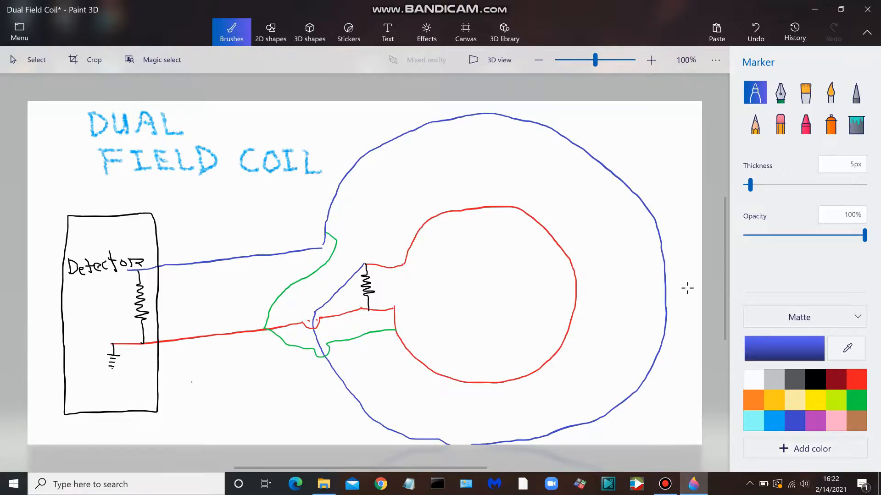
pyautogui.moveTo(397, 283)
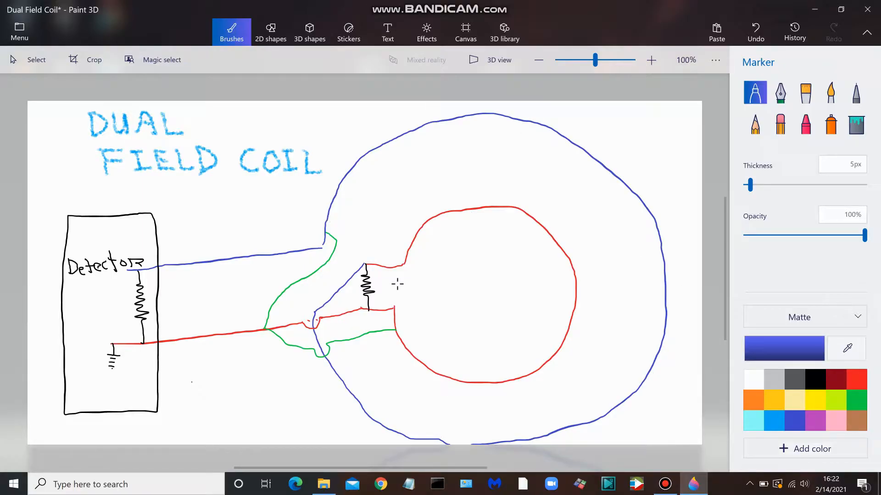
pyautogui.moveTo(427, 365)
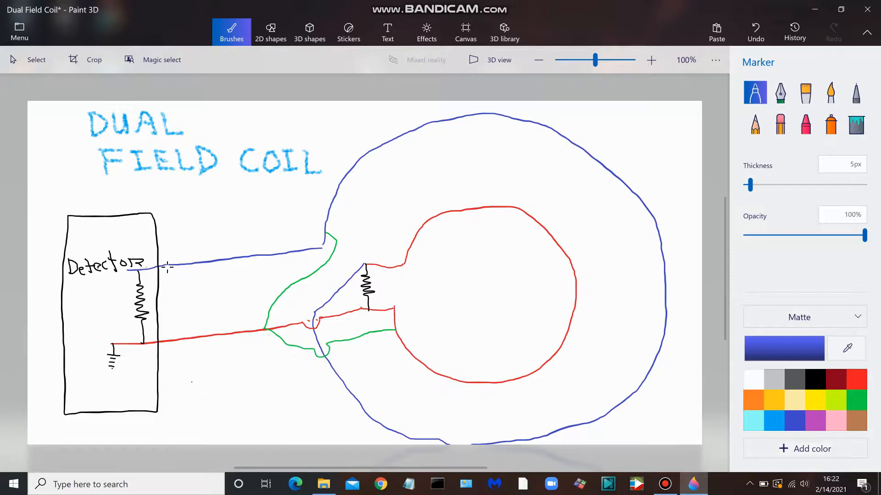
pyautogui.moveTo(298, 248)
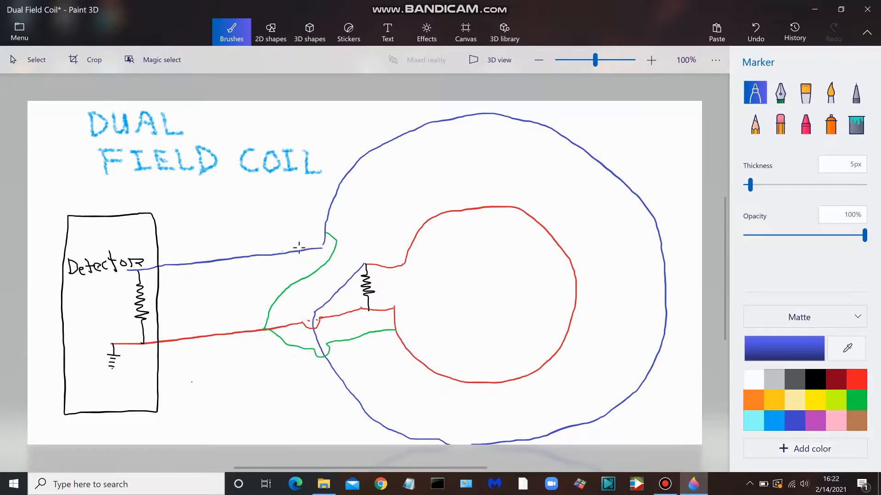
pyautogui.moveTo(303, 250)
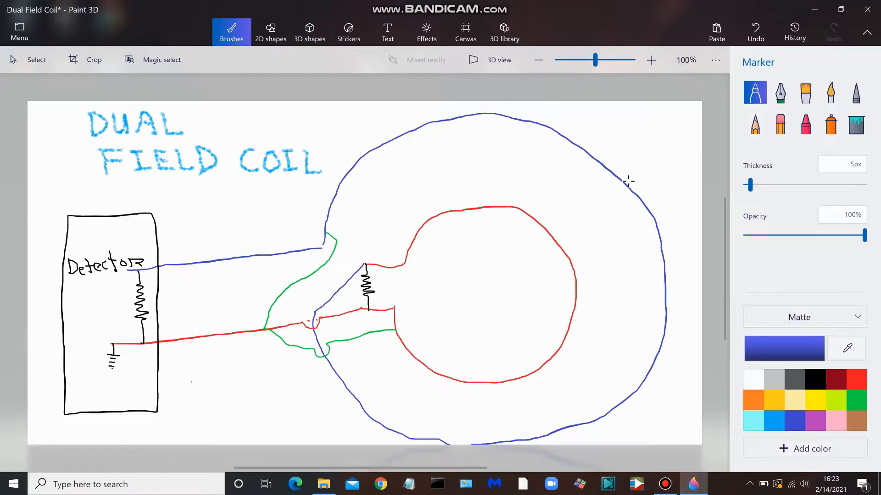
pyautogui.moveTo(561, 416)
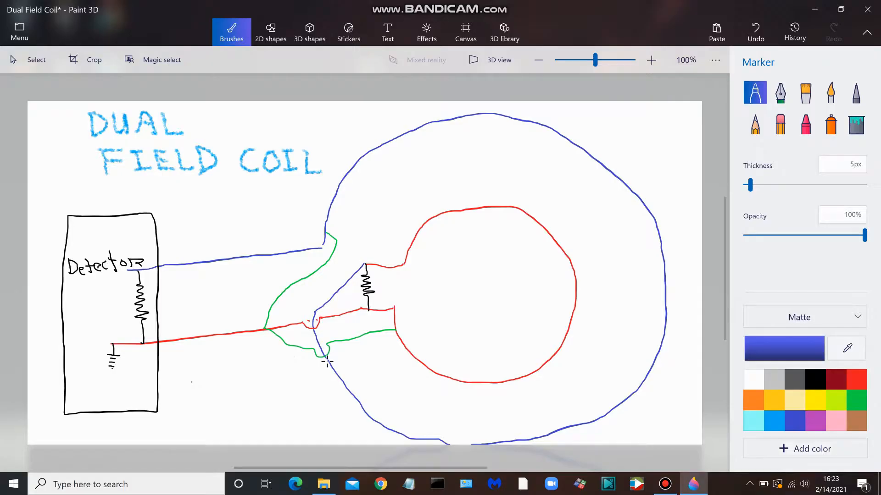
pyautogui.moveTo(332, 368)
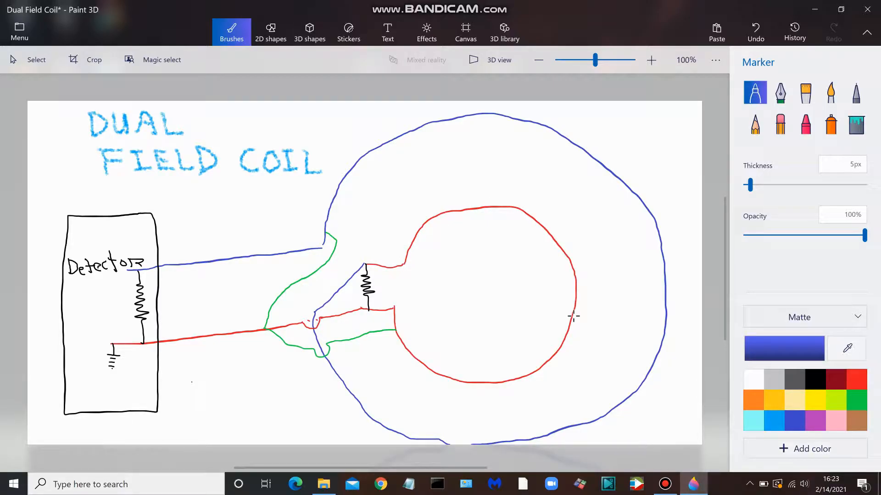
pyautogui.moveTo(407, 336)
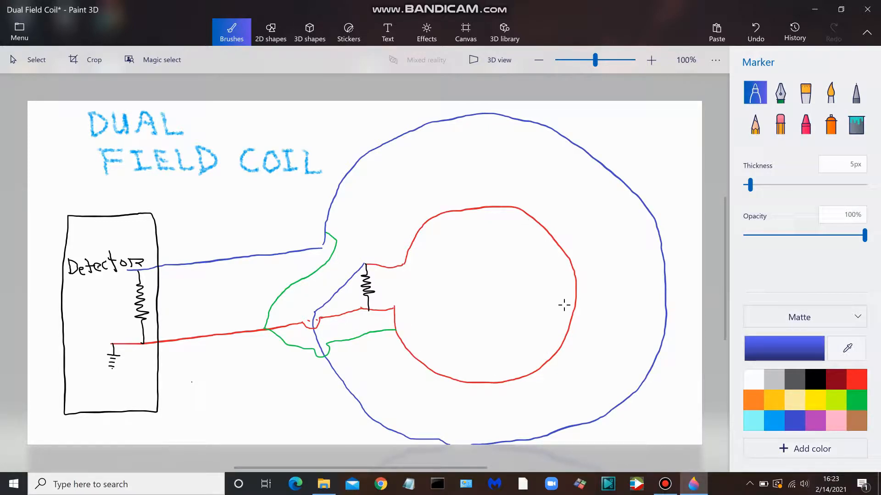
pyautogui.moveTo(422, 227)
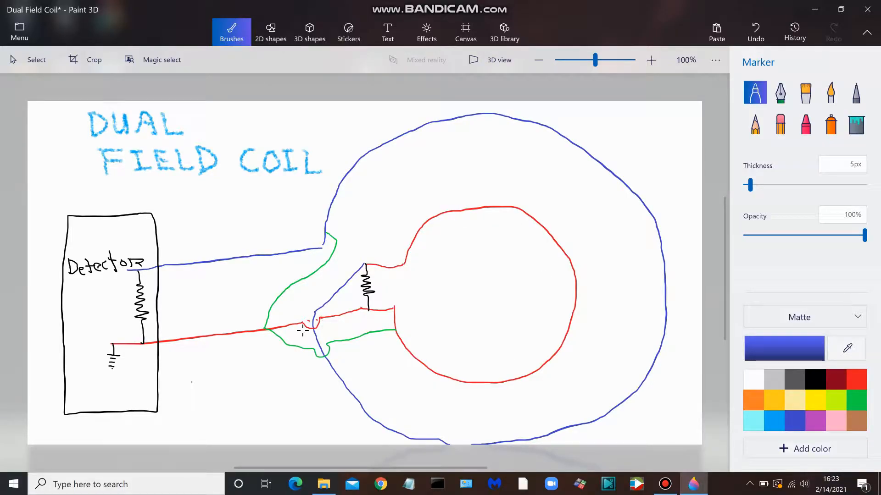
pyautogui.moveTo(187, 354)
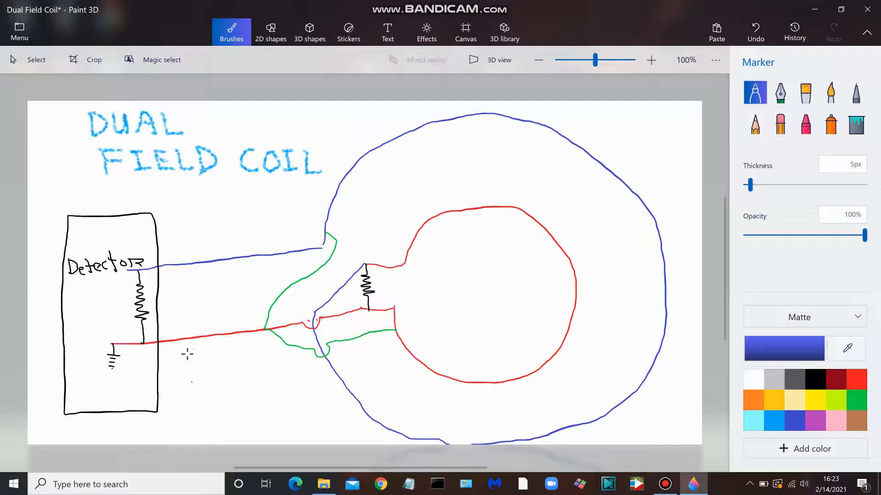
pyautogui.moveTo(281, 367)
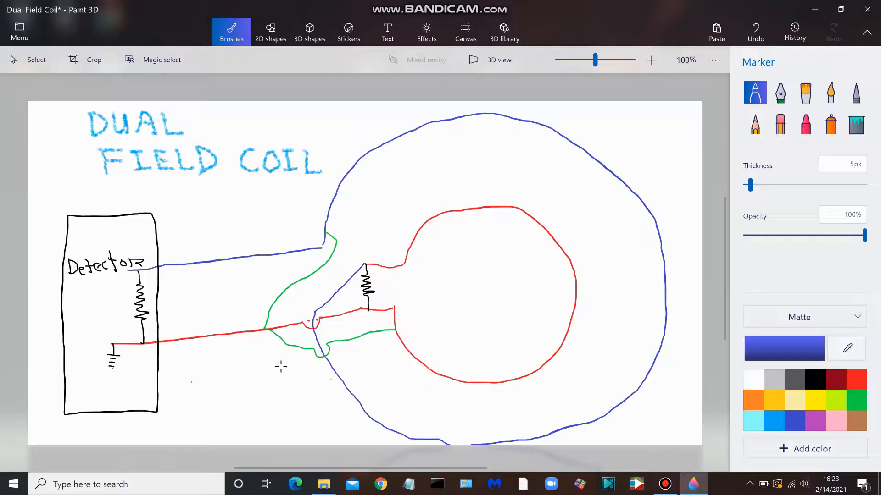
pyautogui.moveTo(345, 288)
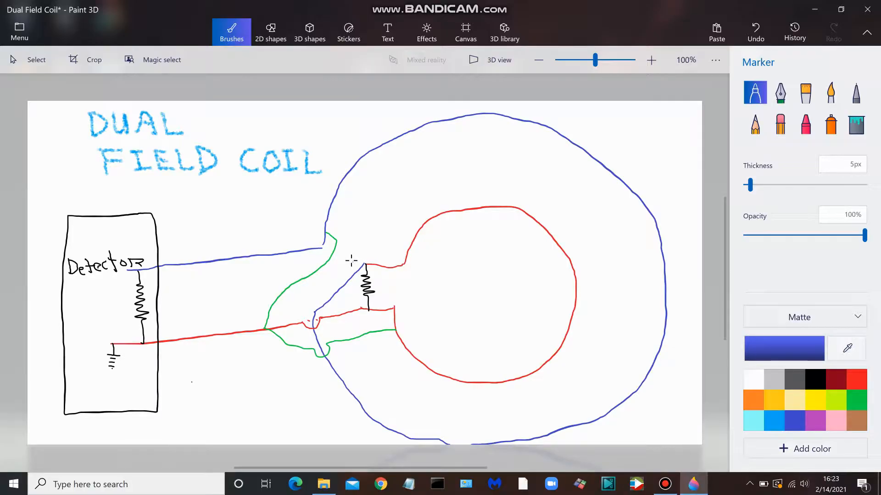
pyautogui.moveTo(380, 238)
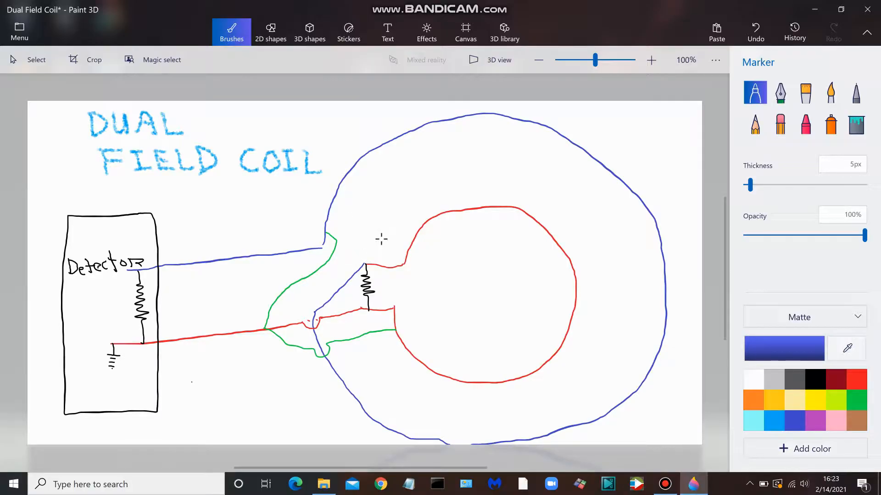
pyautogui.moveTo(397, 276)
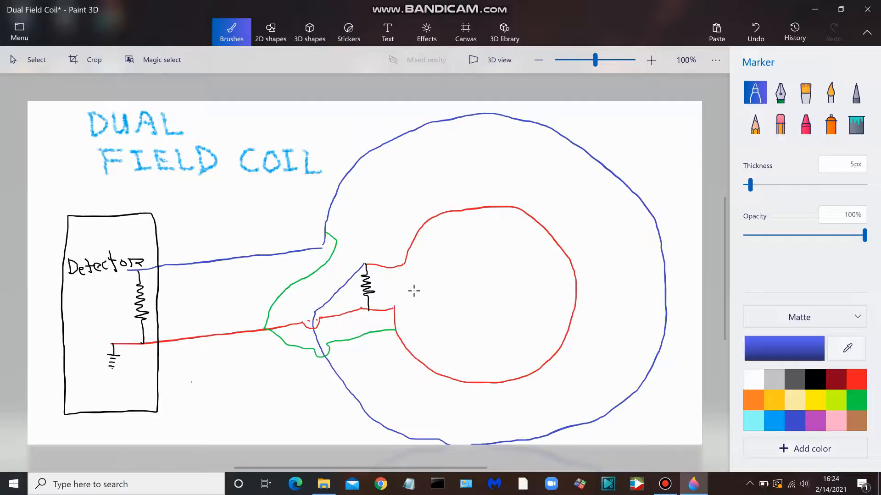
pyautogui.moveTo(407, 276)
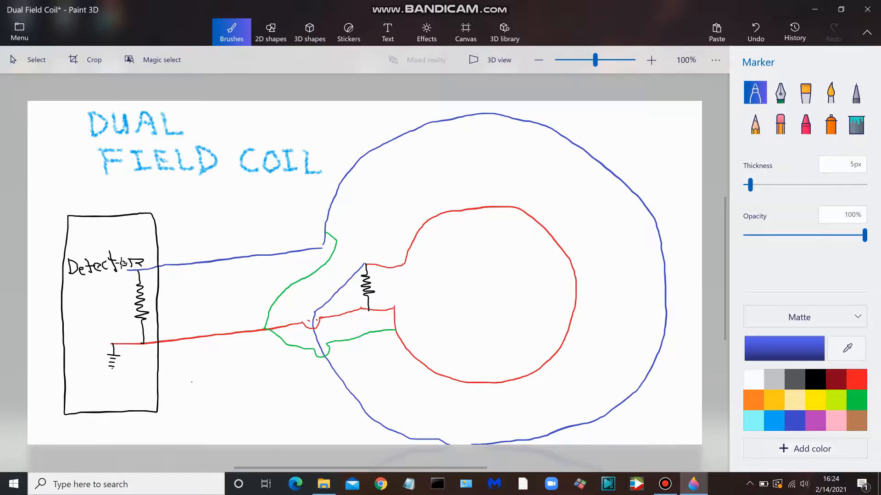
pyautogui.click(120, 253)
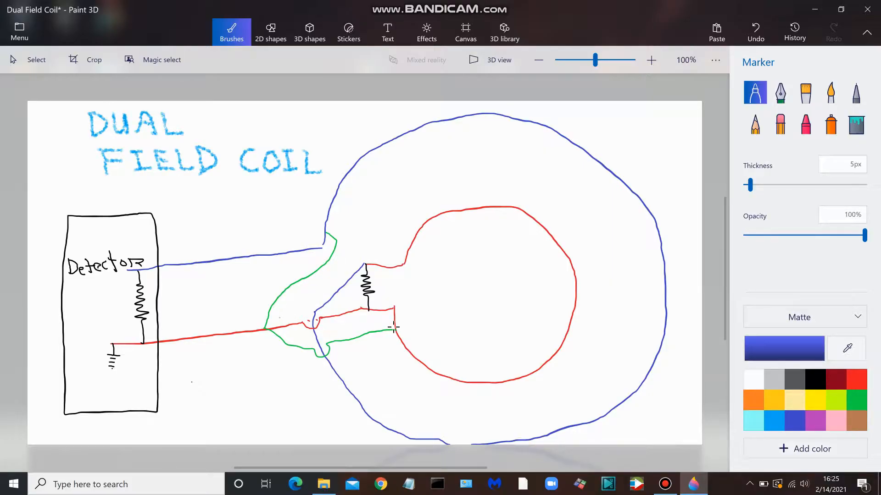
pyautogui.moveTo(268, 332)
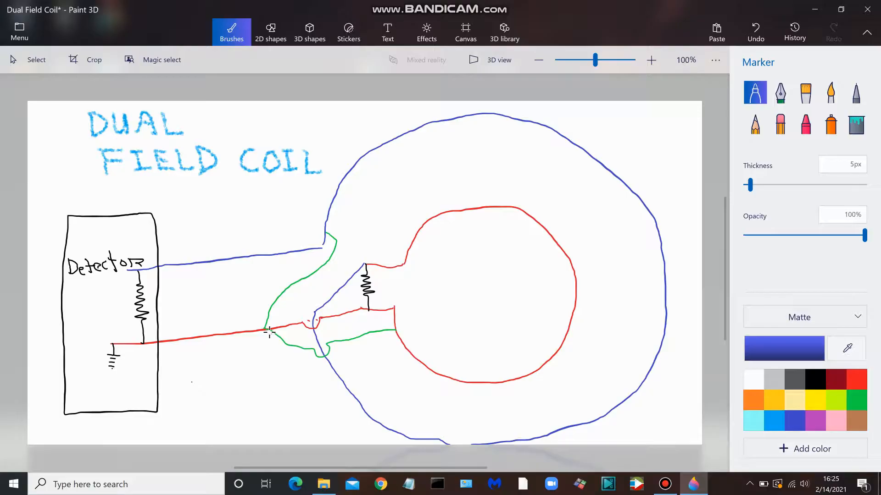
pyautogui.moveTo(275, 331)
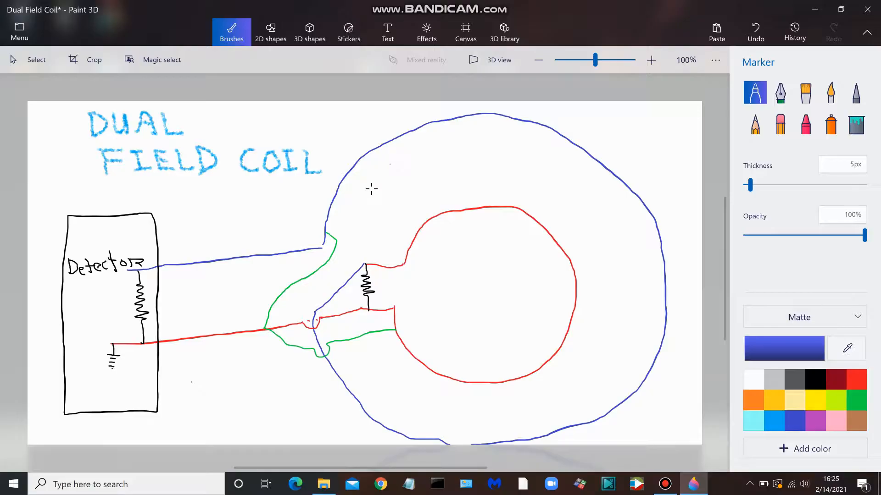
pyautogui.moveTo(352, 214)
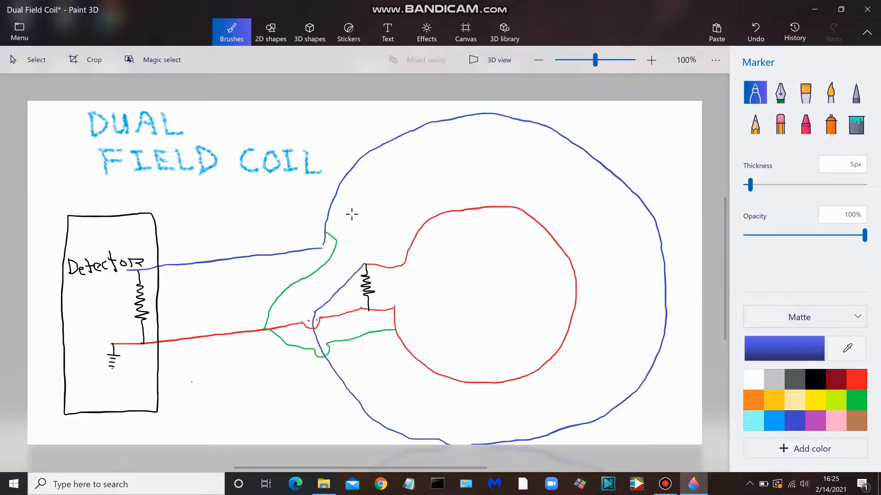
pyautogui.moveTo(339, 218)
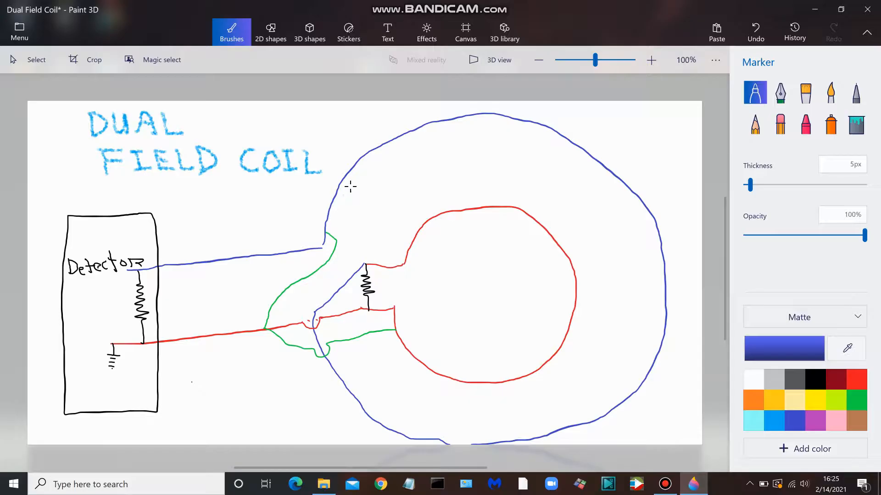
pyautogui.moveTo(420, 136)
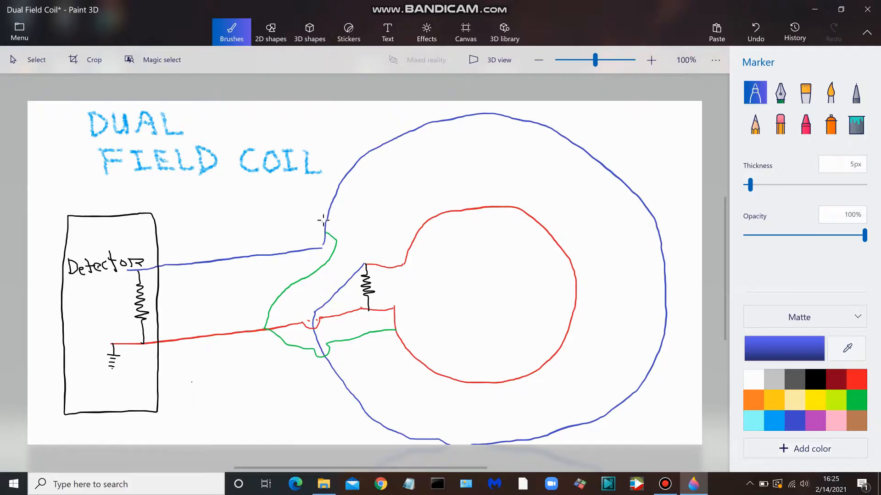
pyautogui.moveTo(334, 224)
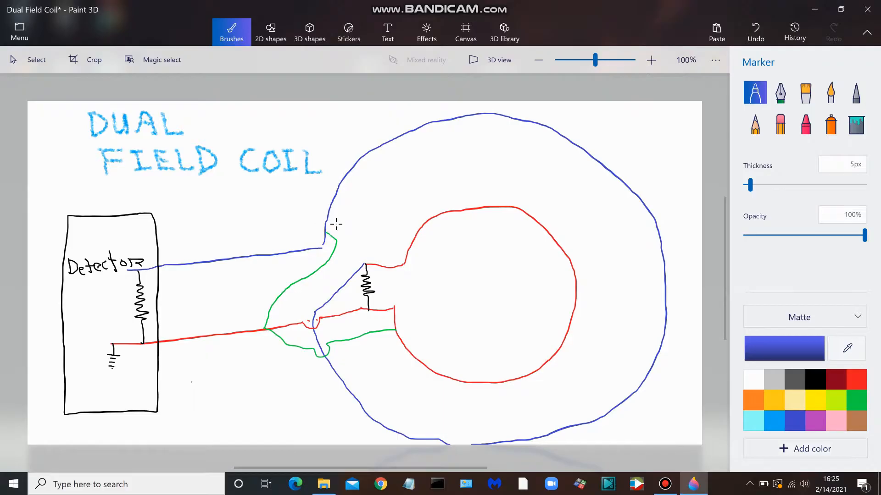
pyautogui.moveTo(336, 228)
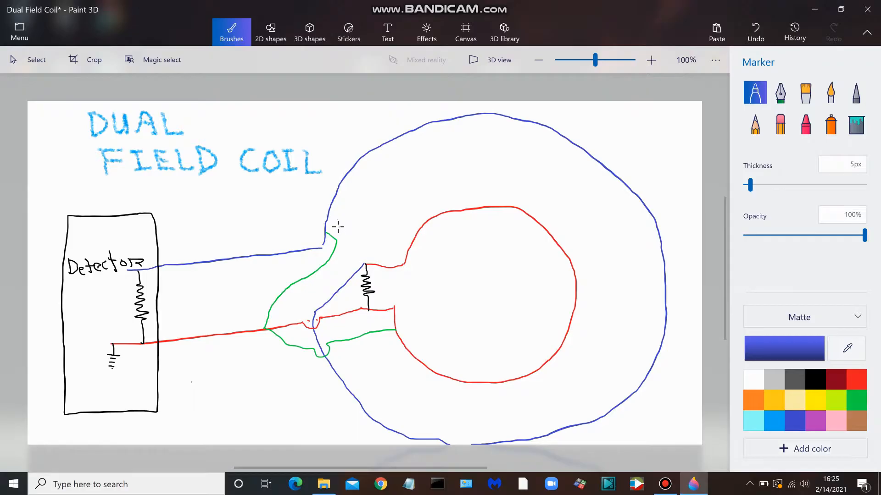
pyautogui.moveTo(328, 233)
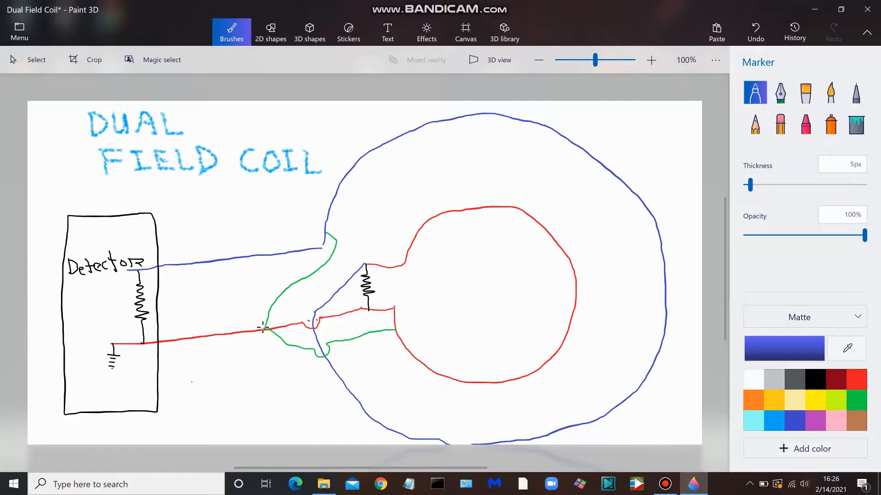
pyautogui.moveTo(240, 352)
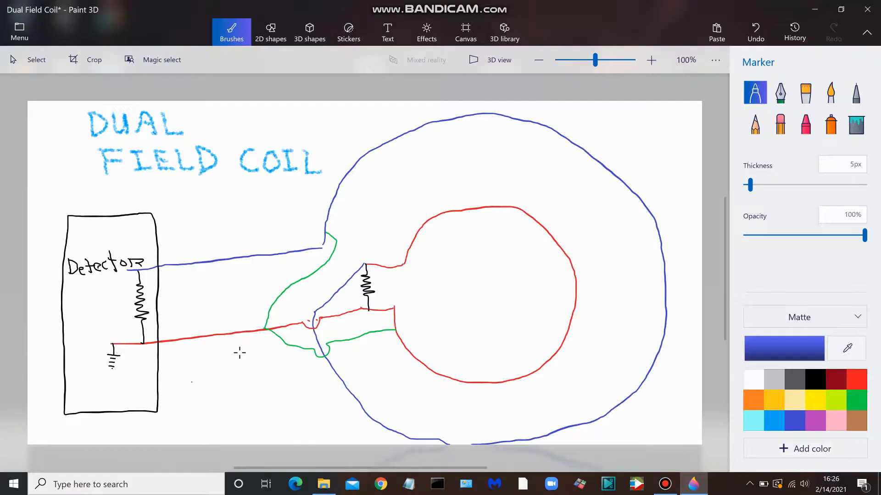
pyautogui.moveTo(258, 367)
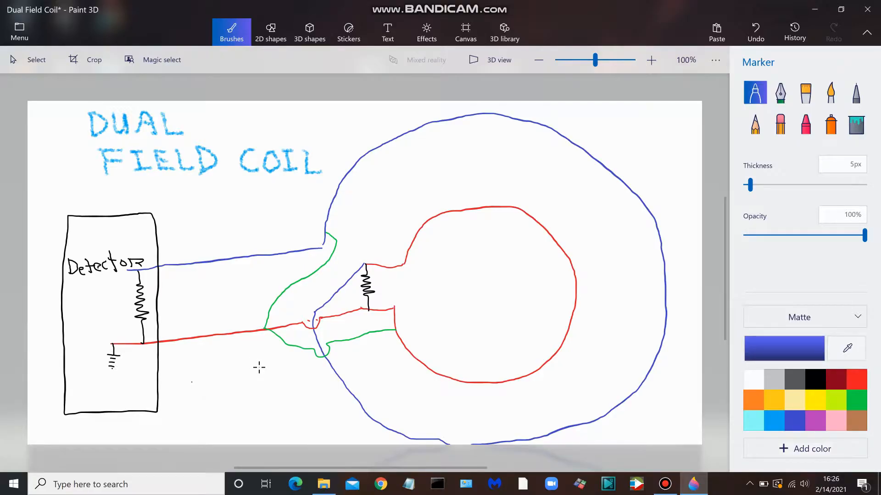
pyautogui.moveTo(266, 366)
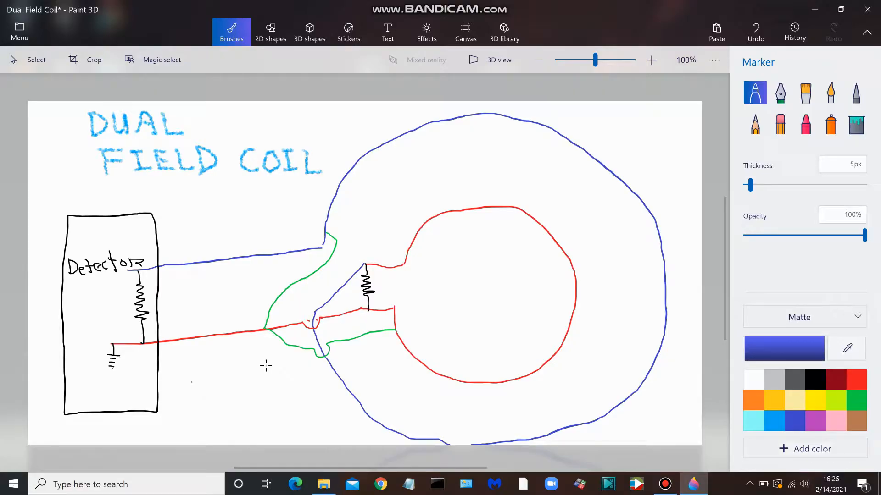
pyautogui.moveTo(404, 204)
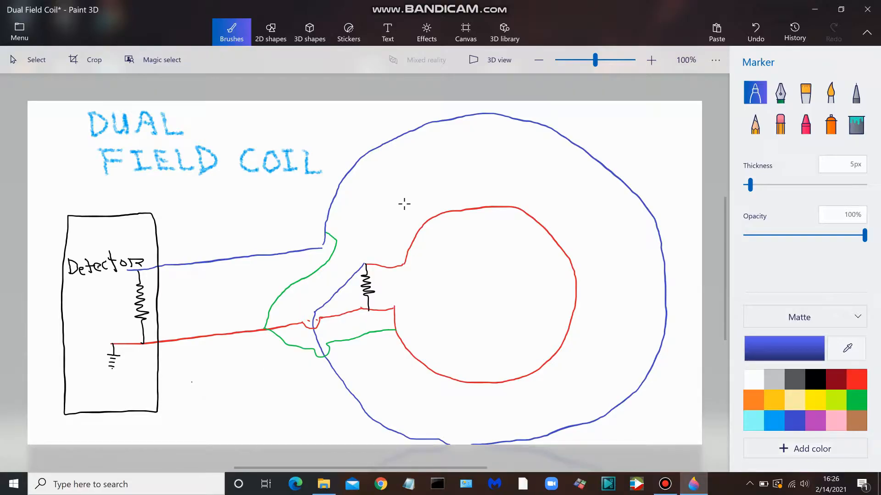
pyautogui.moveTo(430, 292)
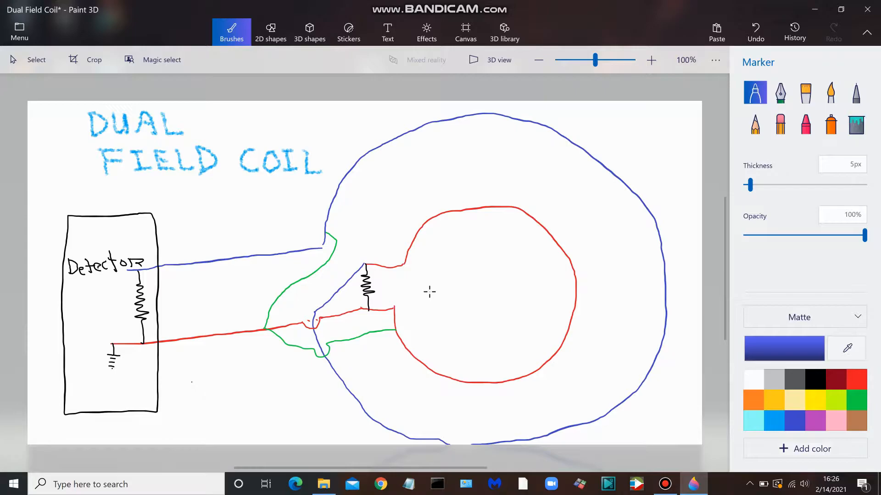
pyautogui.moveTo(417, 283)
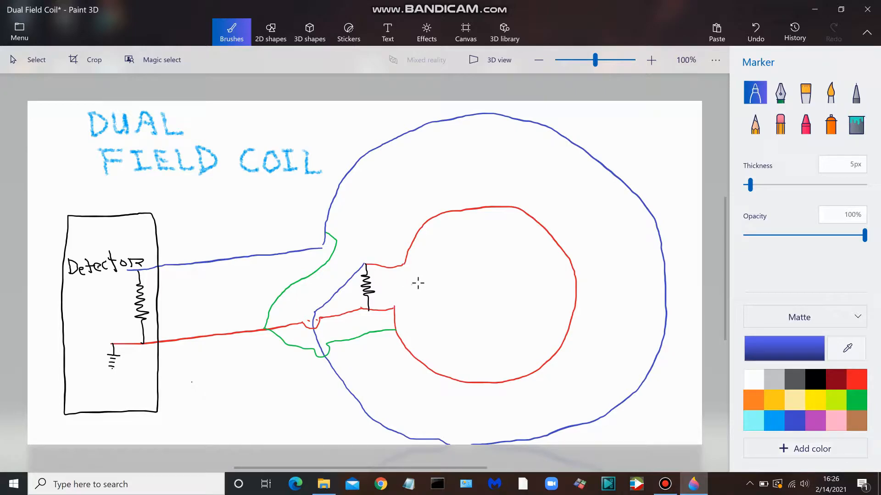
pyautogui.moveTo(475, 269)
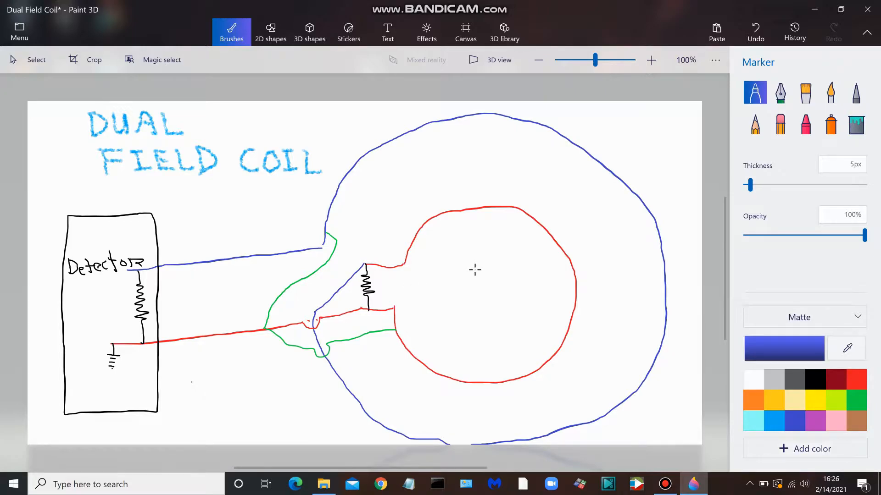